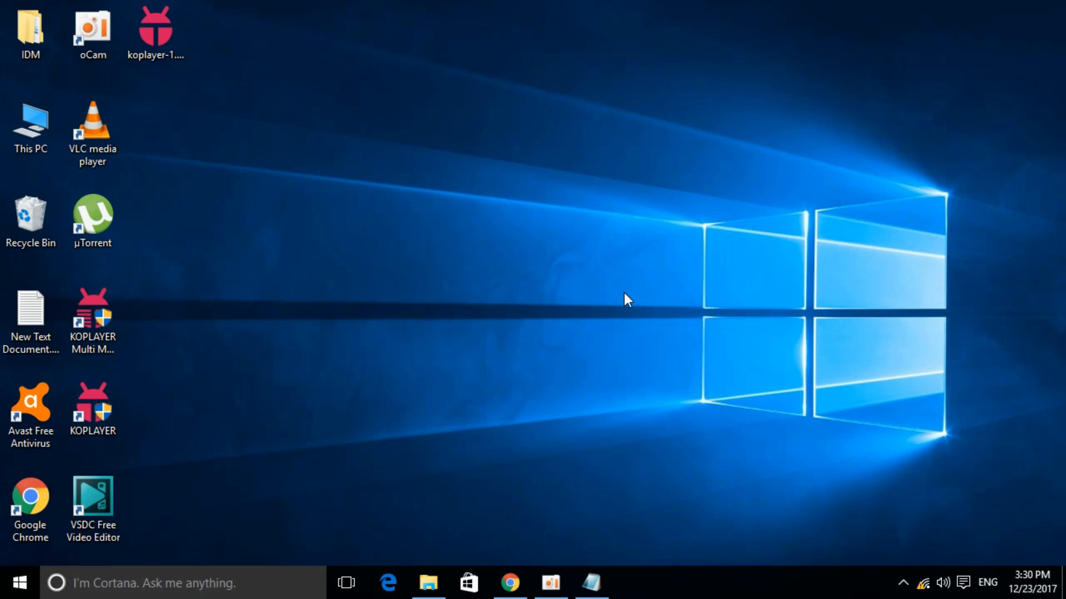
Search the Start menu for cmd and bring up Command Prompt's Run as administrator option.
{"action": "left_click", "coordinate": [18, 583]}
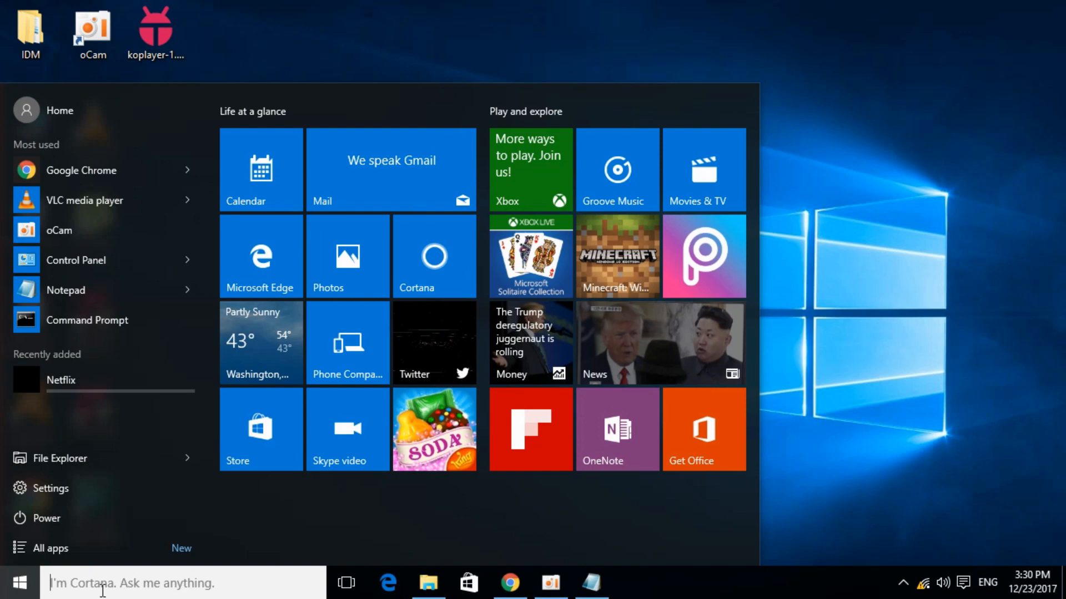
{"action": "type", "text": "cmd"}
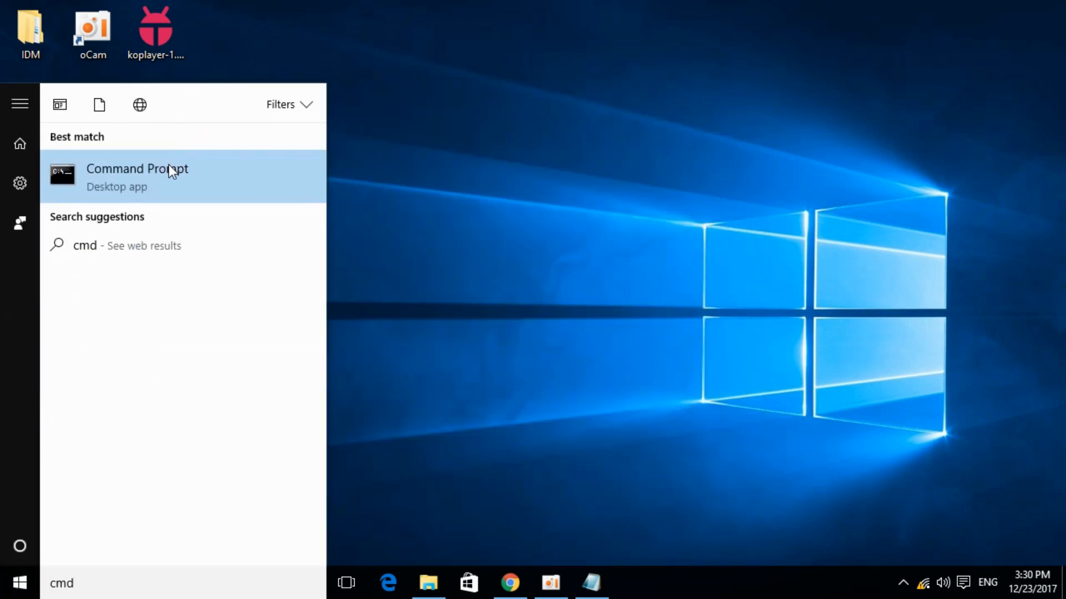
{"action": "right_click", "coordinate": [136, 175]}
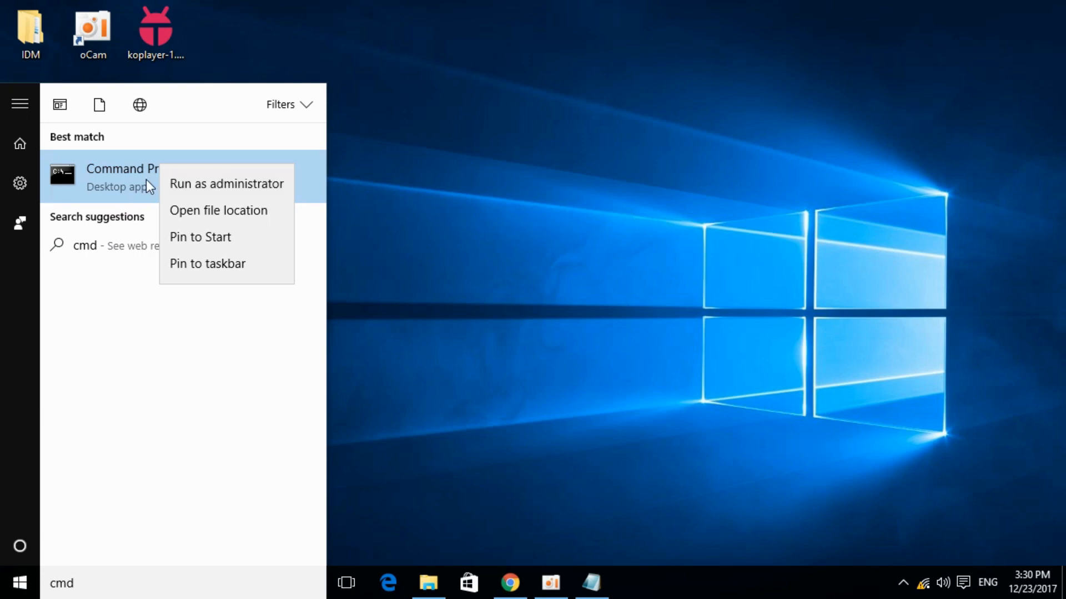
{"action": "mouse_move", "coordinate": [209, 184]}
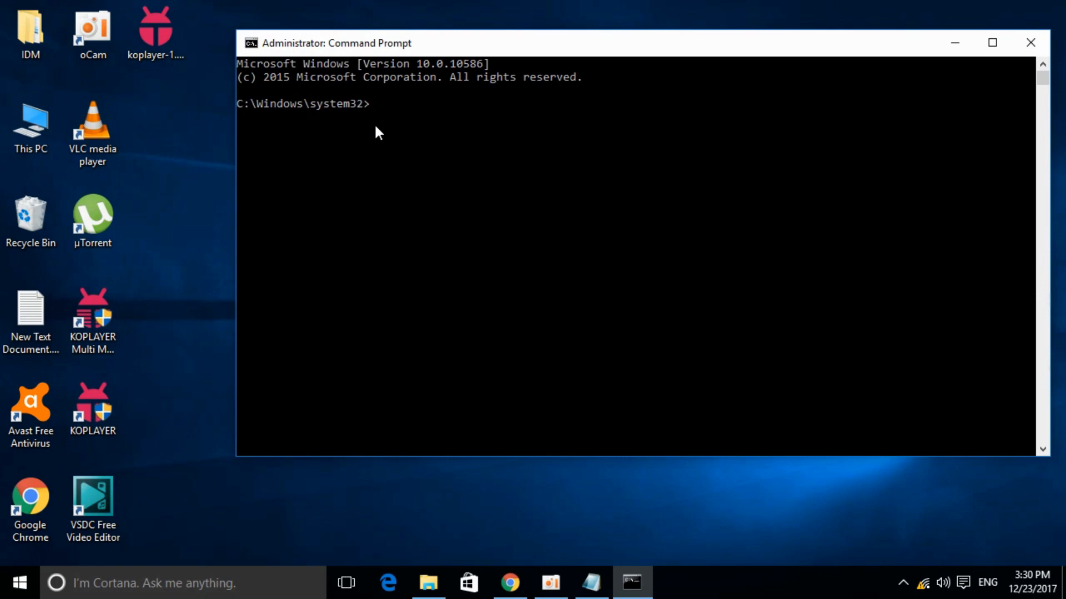
{"action": "mouse_move", "coordinate": [586, 560]}
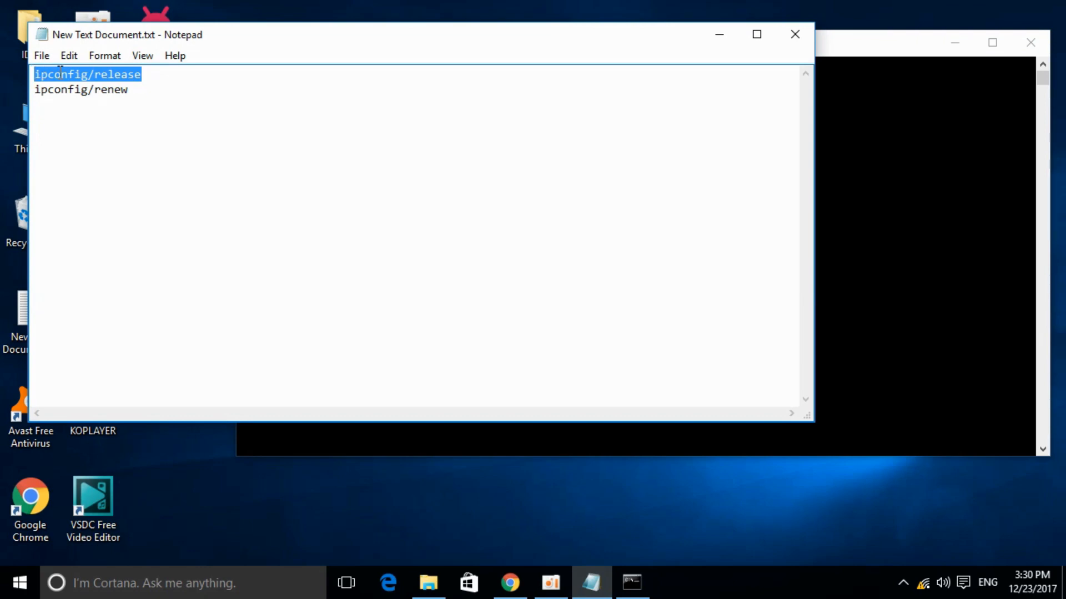
Run ipconfig/release in the administrator Command Prompt.
{"action": "right_click", "coordinate": [88, 75]}
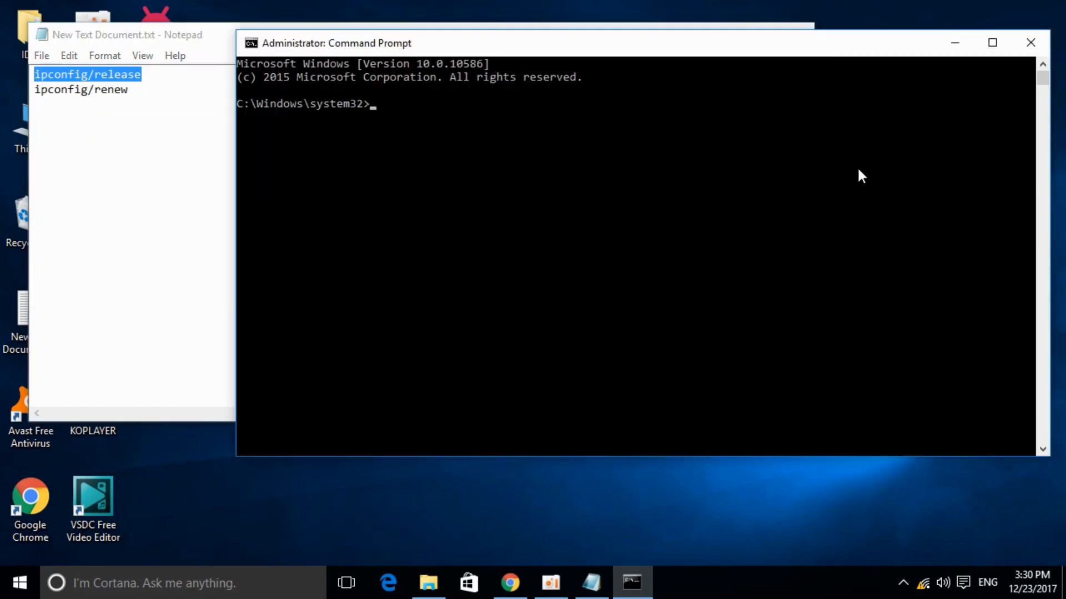
{"action": "type", "text": "ipconfig/release"}
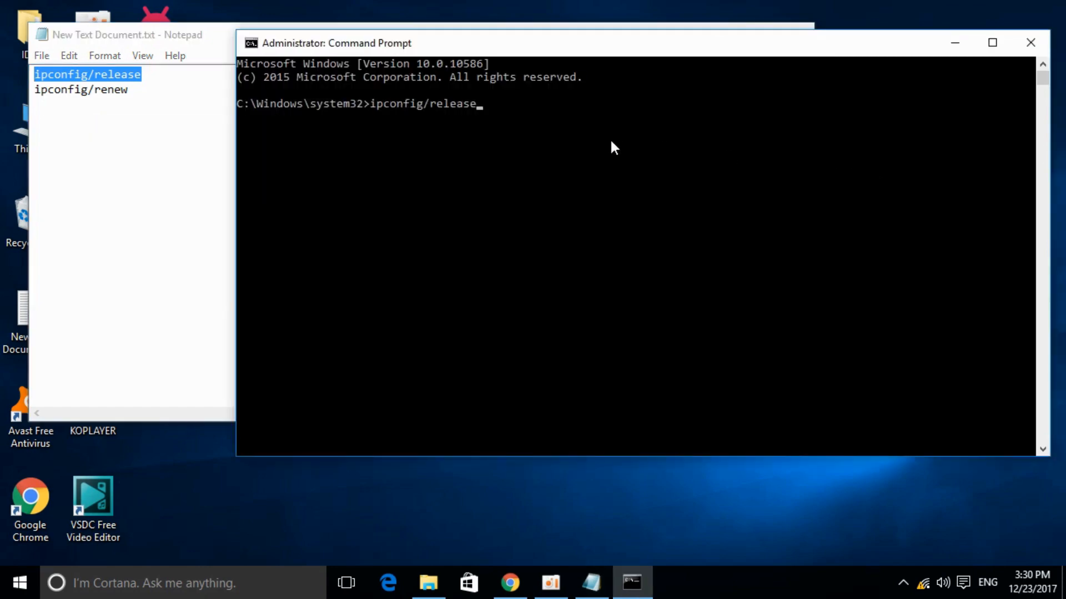
{"action": "key", "text": "enter"}
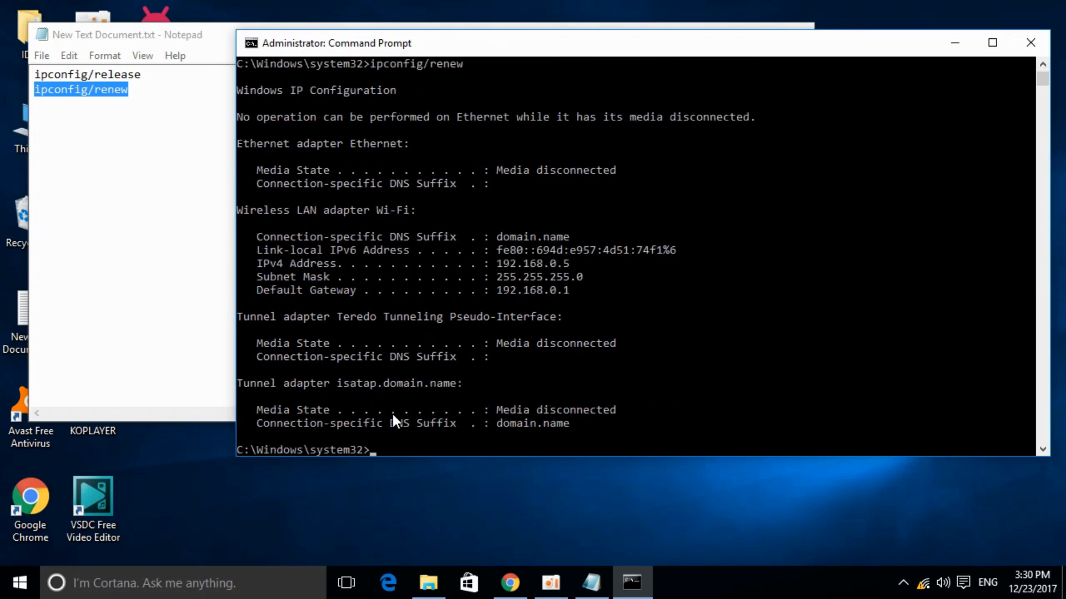
{"action": "mouse_move", "coordinate": [466, 162]}
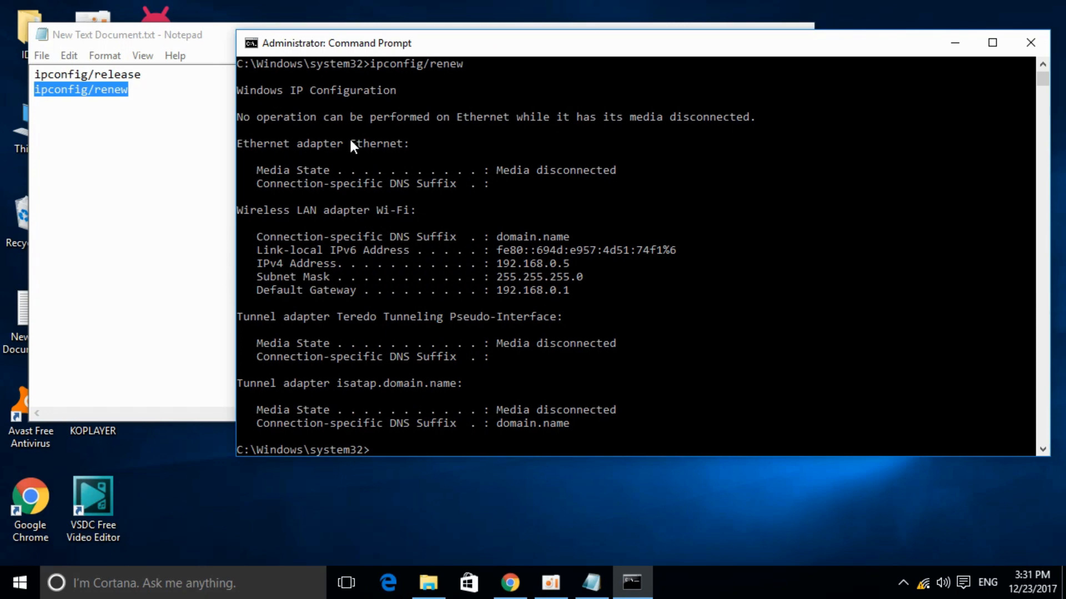
Close Command Prompt and close the Notepad notes without saving.
{"action": "left_click", "coordinate": [1030, 42]}
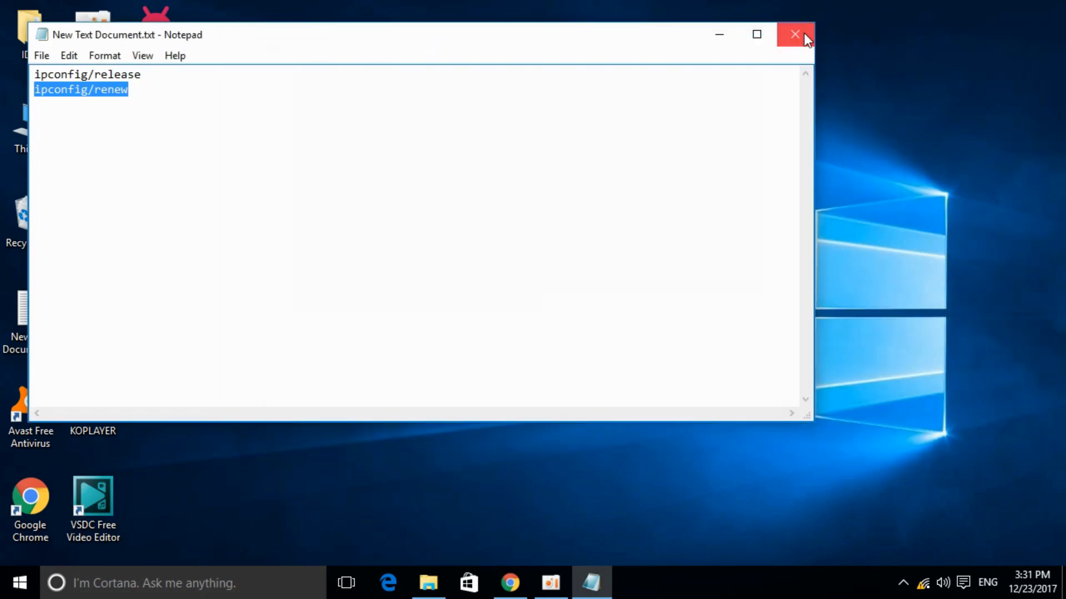
{"action": "left_click", "coordinate": [794, 34]}
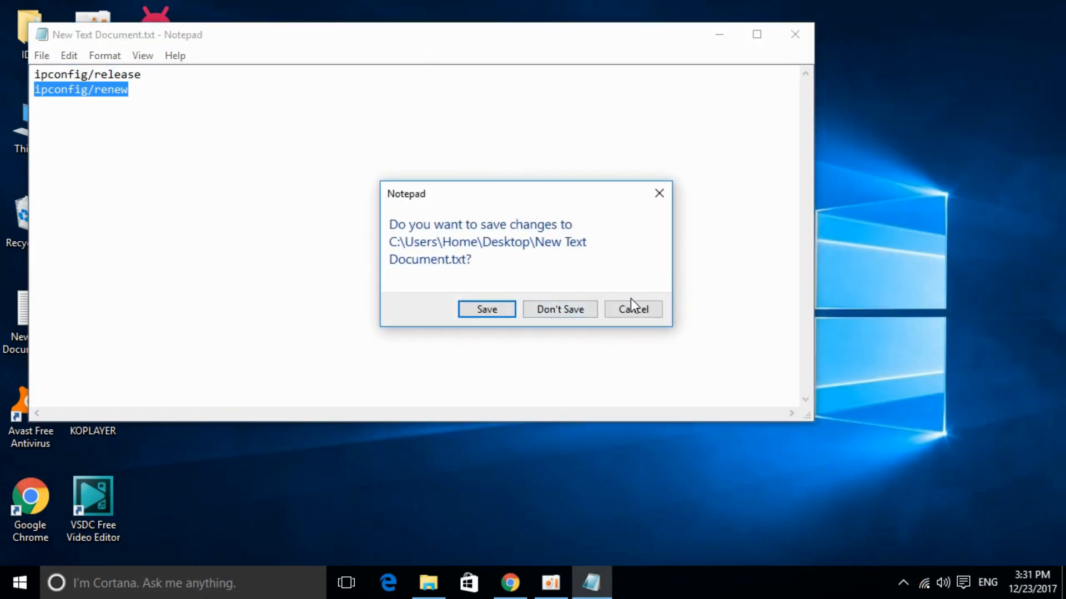
{"action": "left_click", "coordinate": [560, 309]}
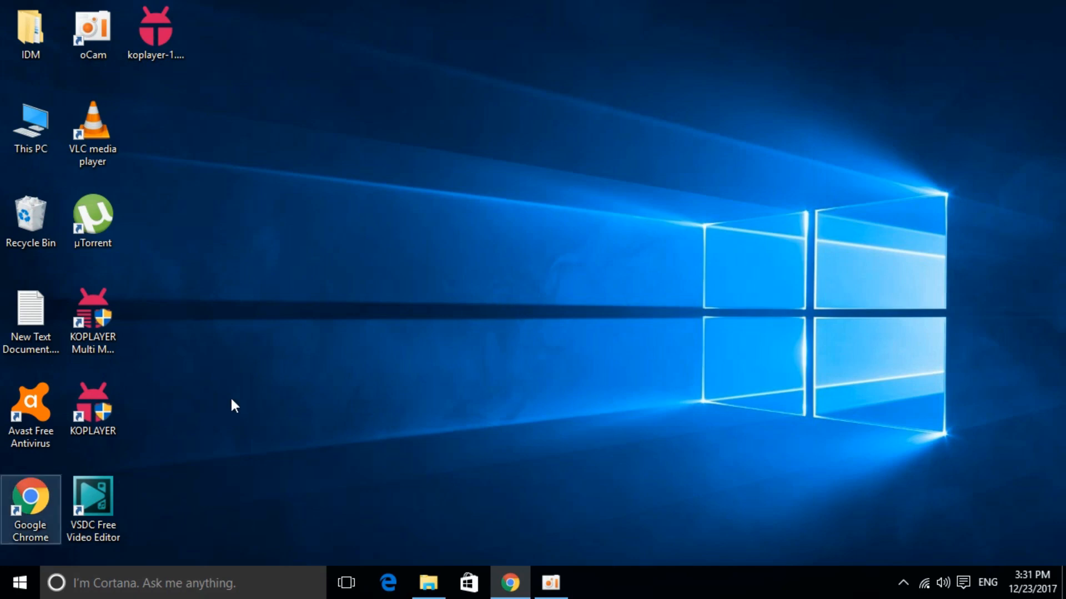
Launch Control Panel from Start search and go to Network and Internet > Network and Sharing Center.
{"action": "left_click", "coordinate": [19, 582]}
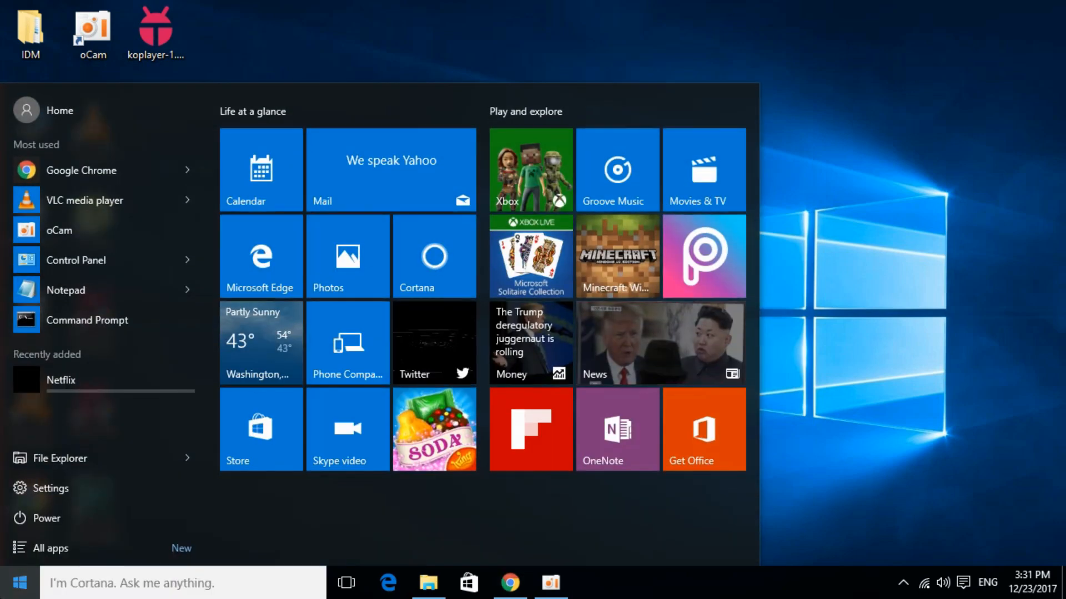
{"action": "type", "text": "contr"}
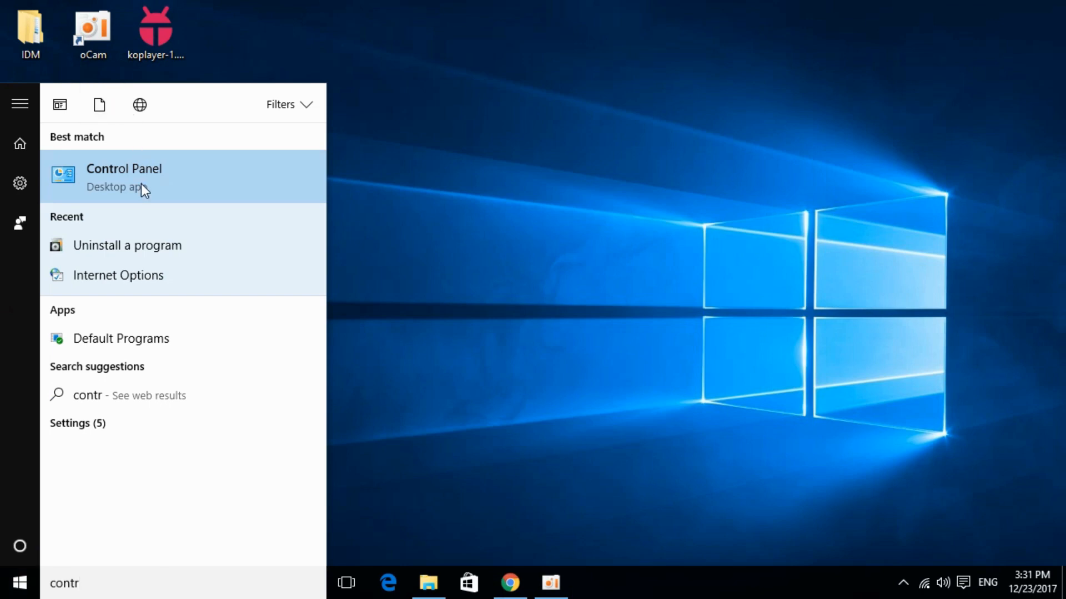
{"action": "left_click", "coordinate": [124, 176]}
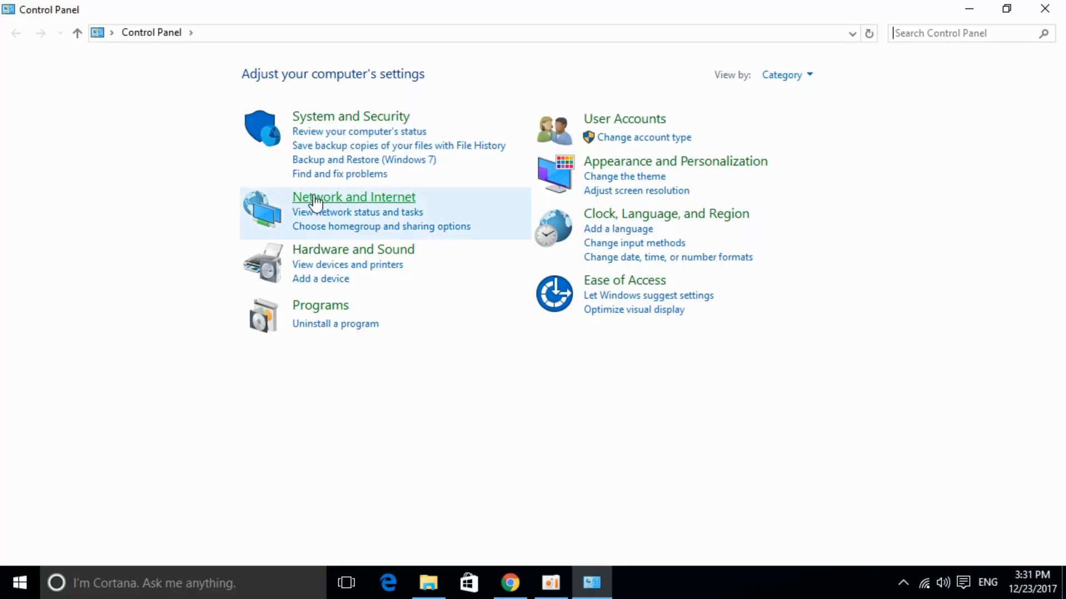
{"action": "left_click", "coordinate": [354, 197]}
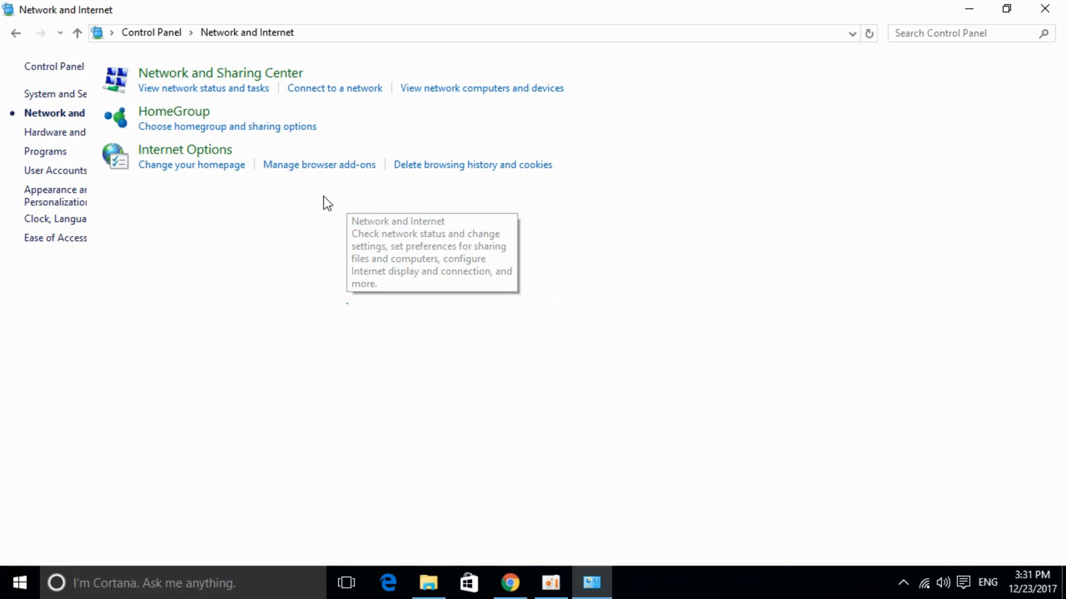
{"action": "mouse_move", "coordinate": [299, 72]}
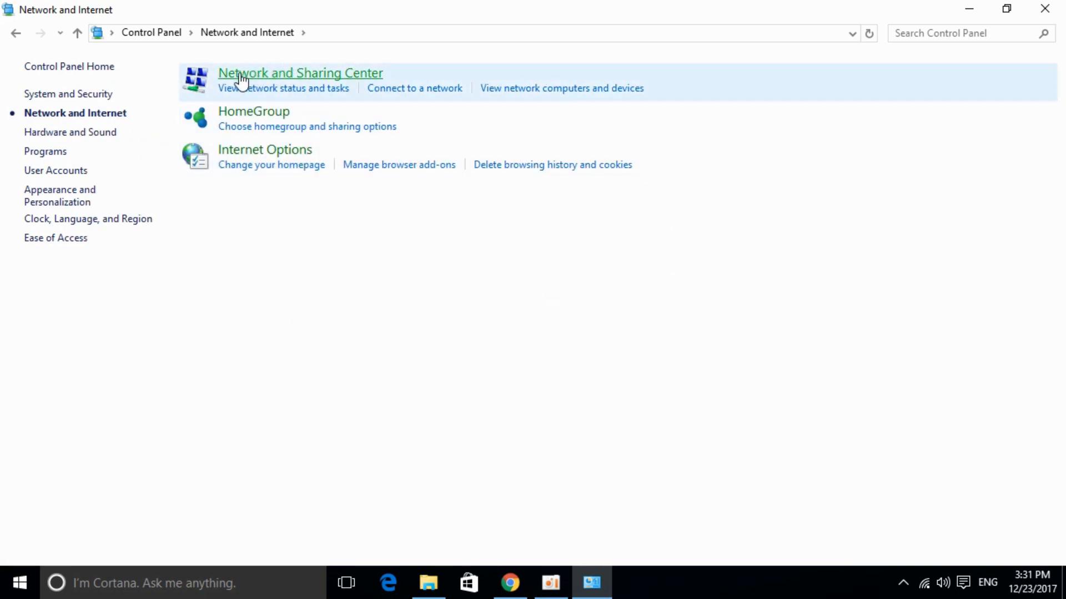
{"action": "mouse_move", "coordinate": [292, 79]}
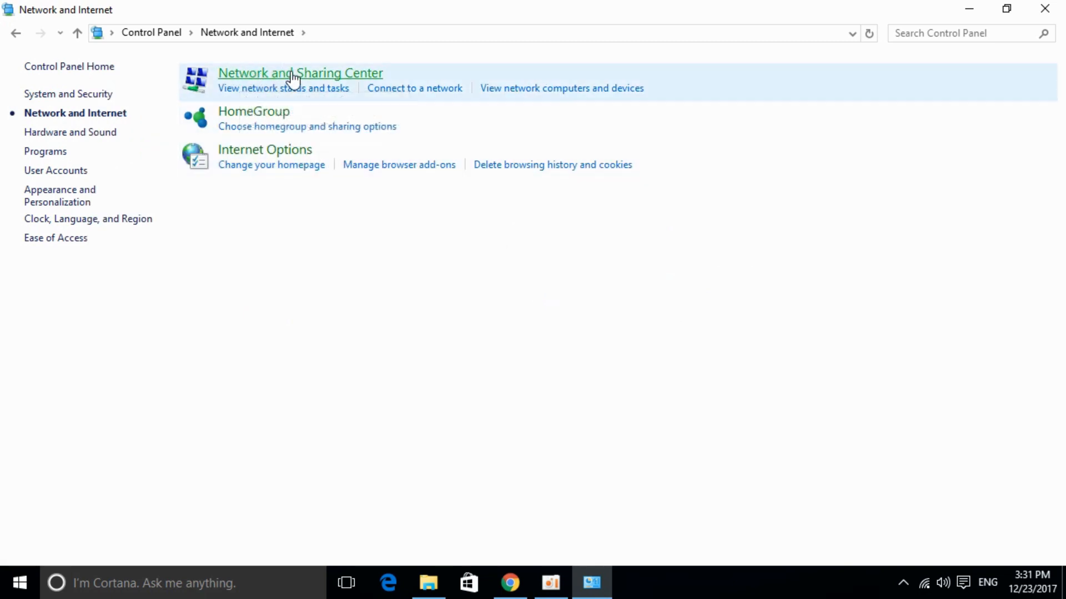
{"action": "left_click", "coordinate": [299, 73]}
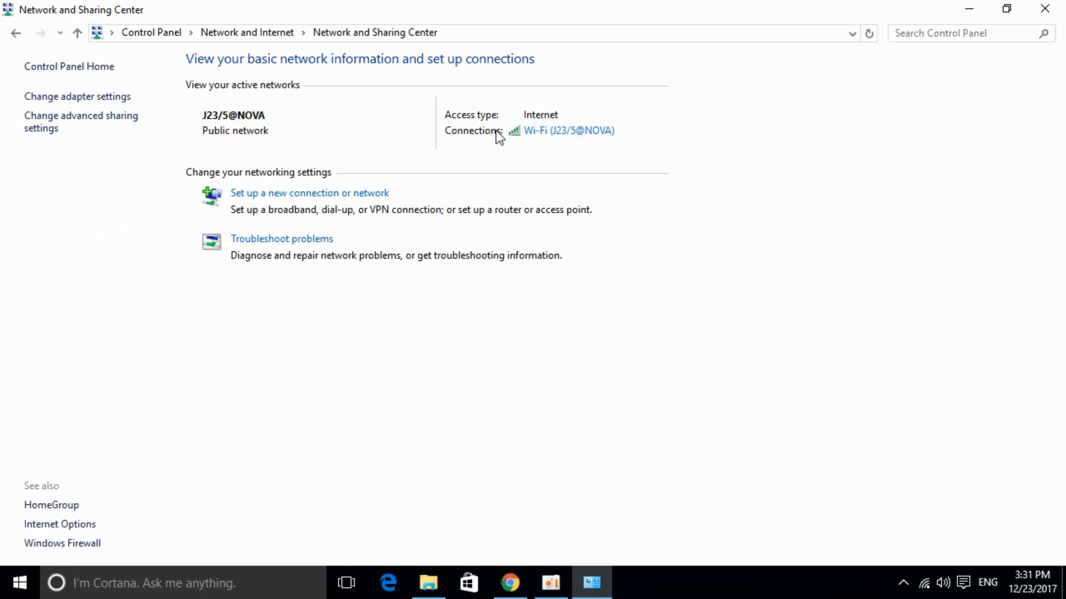
{"action": "mouse_move", "coordinate": [533, 131]}
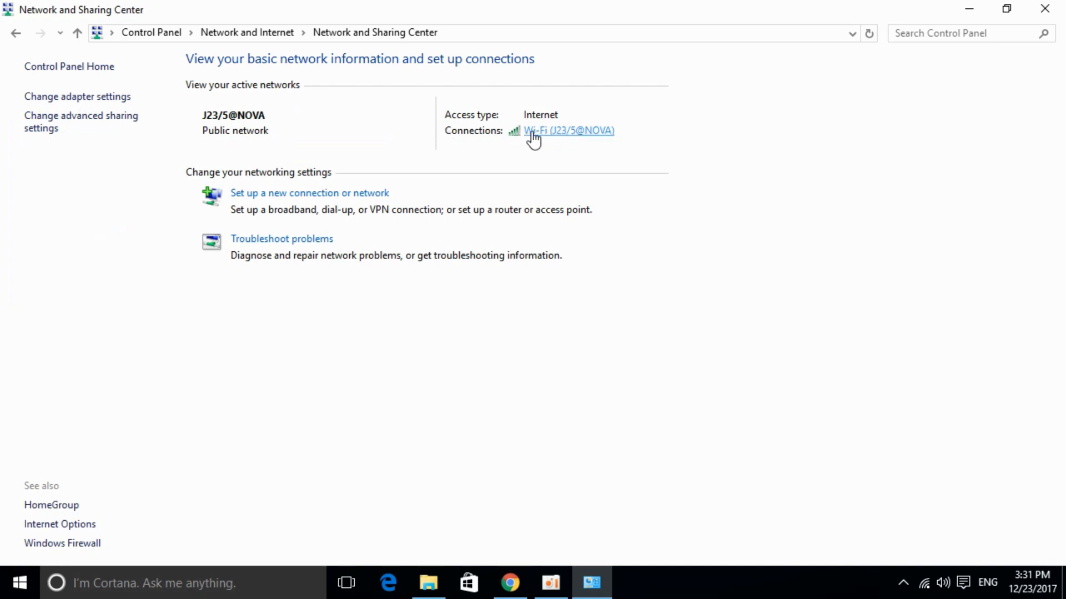
Open the Wi-Fi connection's Properties and select Internet Protocol Version 4 (TCP/IPv4).
{"action": "left_click", "coordinate": [569, 130]}
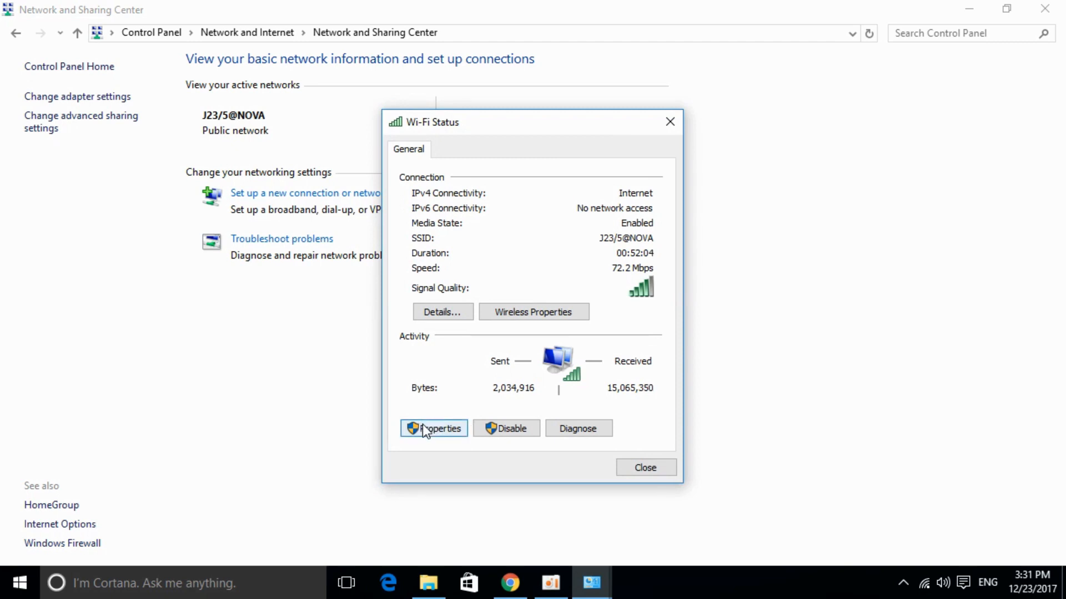
{"action": "left_click", "coordinate": [433, 428]}
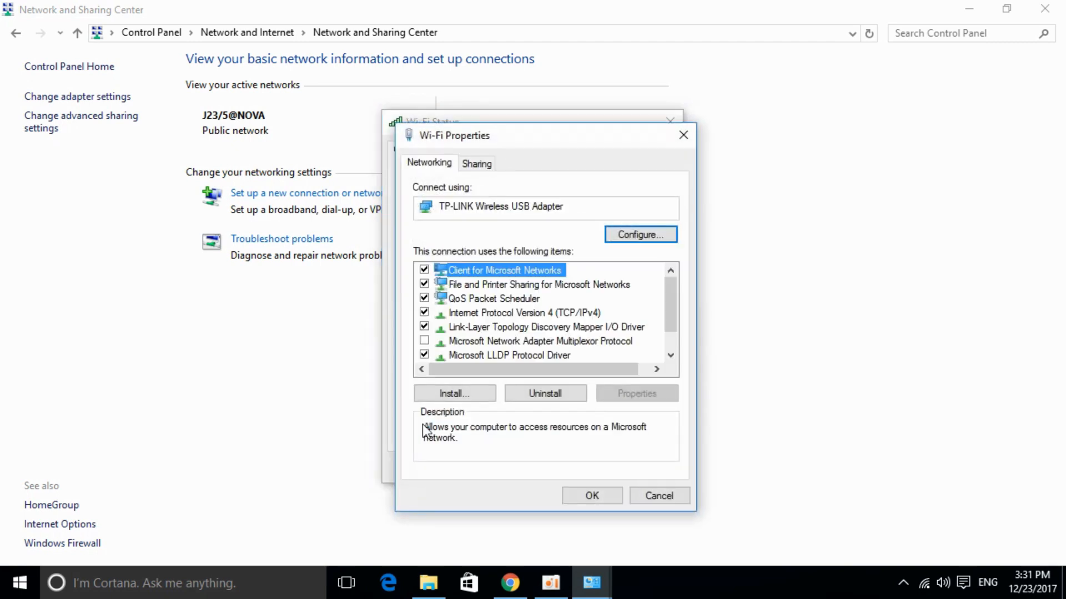
{"action": "mouse_move", "coordinate": [474, 320]}
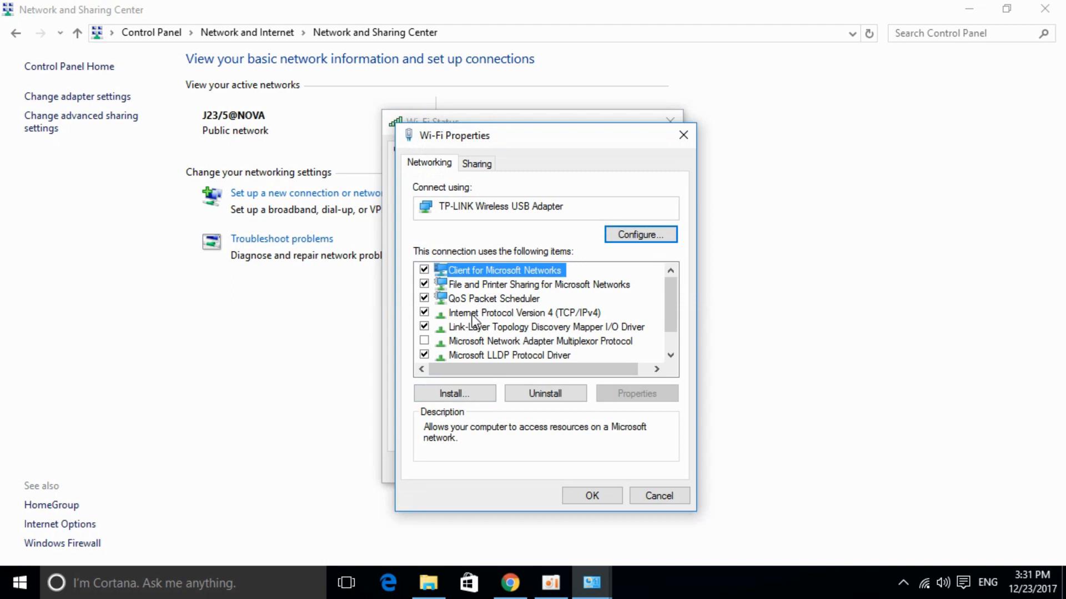
{"action": "left_click", "coordinate": [520, 312]}
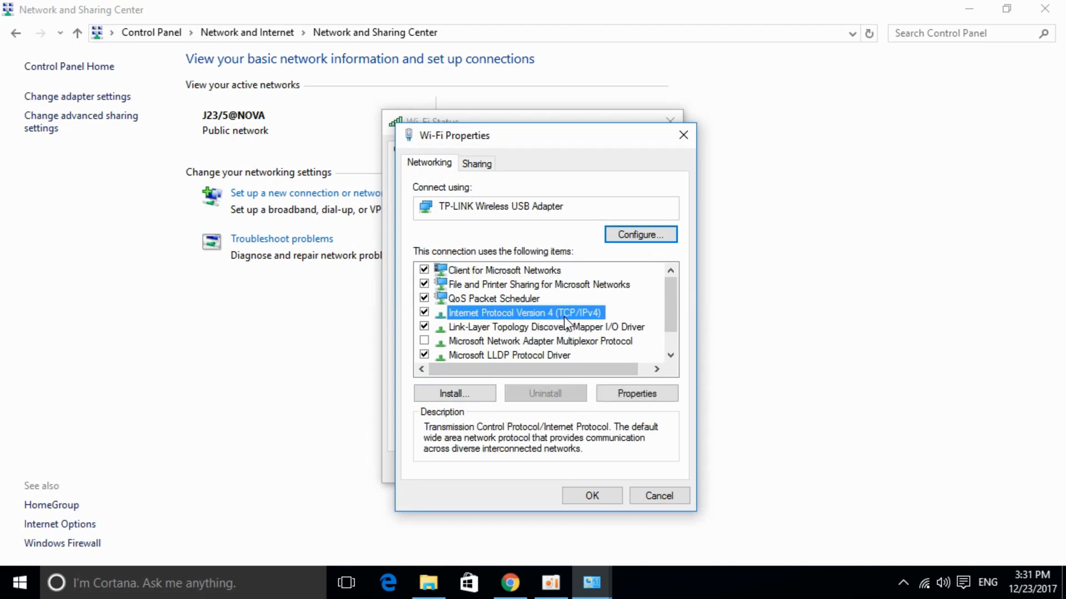
{"action": "mouse_move", "coordinate": [579, 324]}
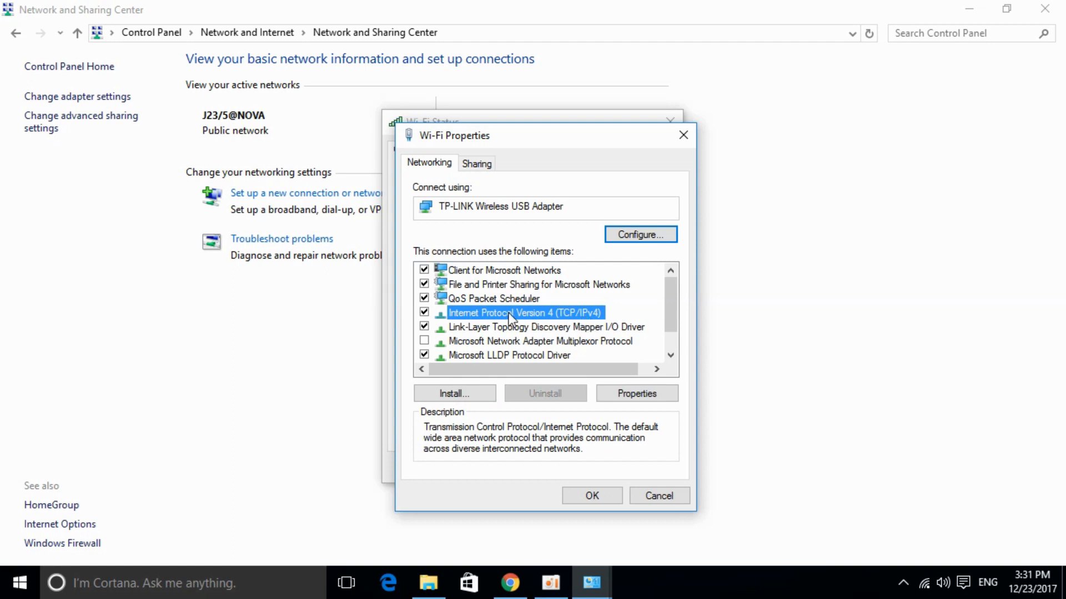
{"action": "mouse_move", "coordinate": [572, 322]}
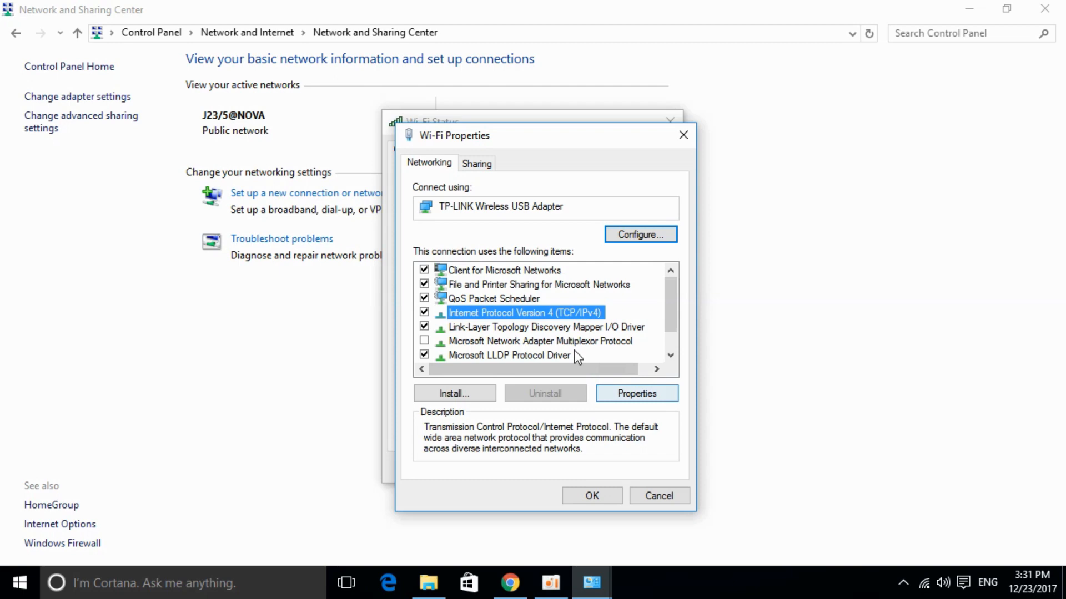
Set IPv4 preferred DNS to 8.8.8.8 and alternate to 8.8.4.4, then OK and close.
{"action": "left_click", "coordinate": [636, 393]}
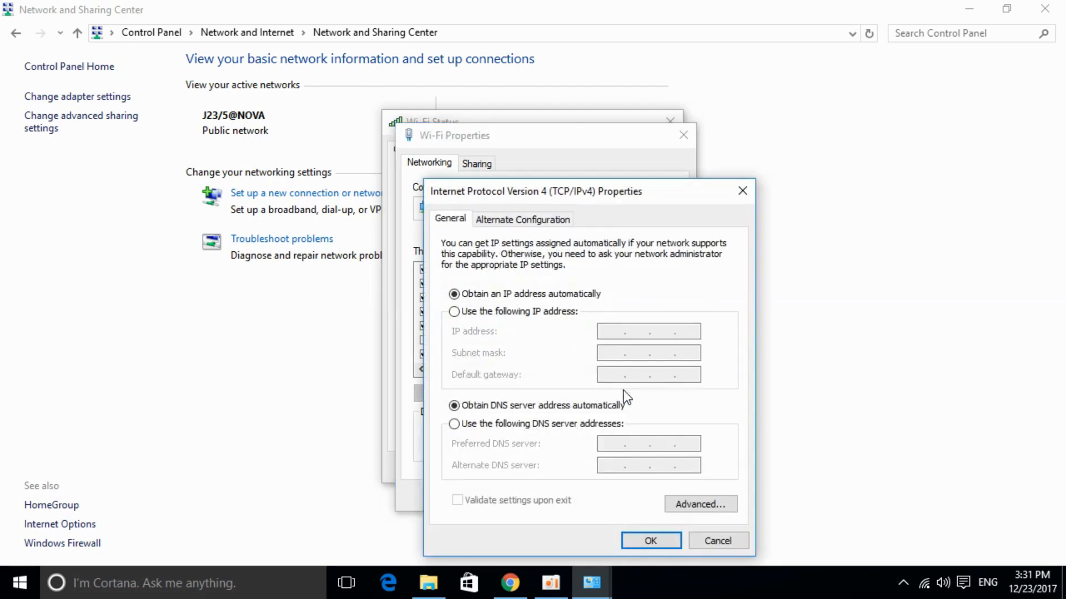
{"action": "mouse_move", "coordinate": [486, 442]}
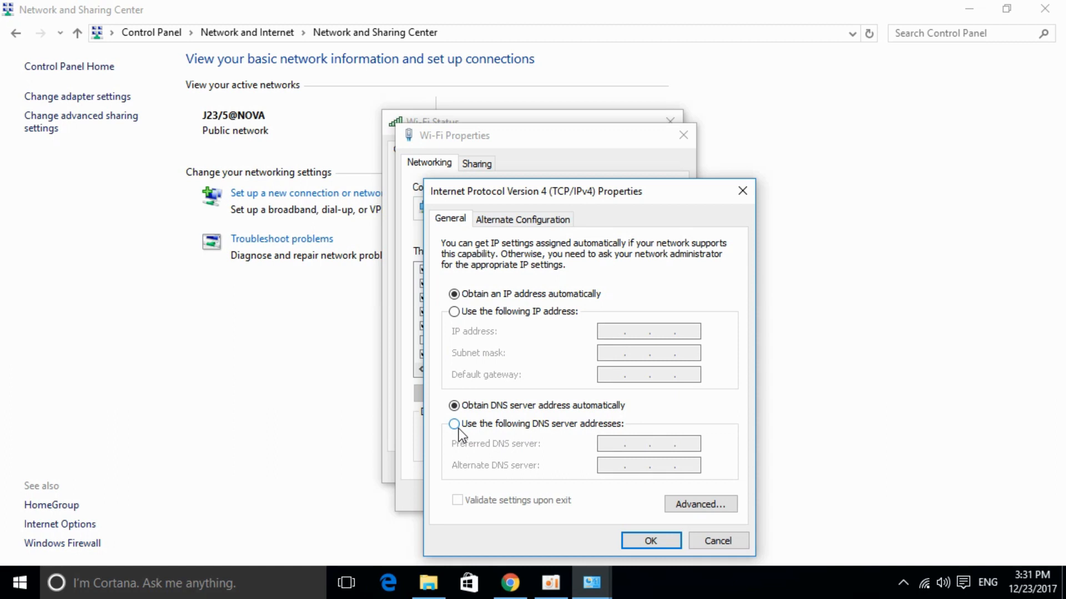
{"action": "left_click", "coordinate": [454, 424]}
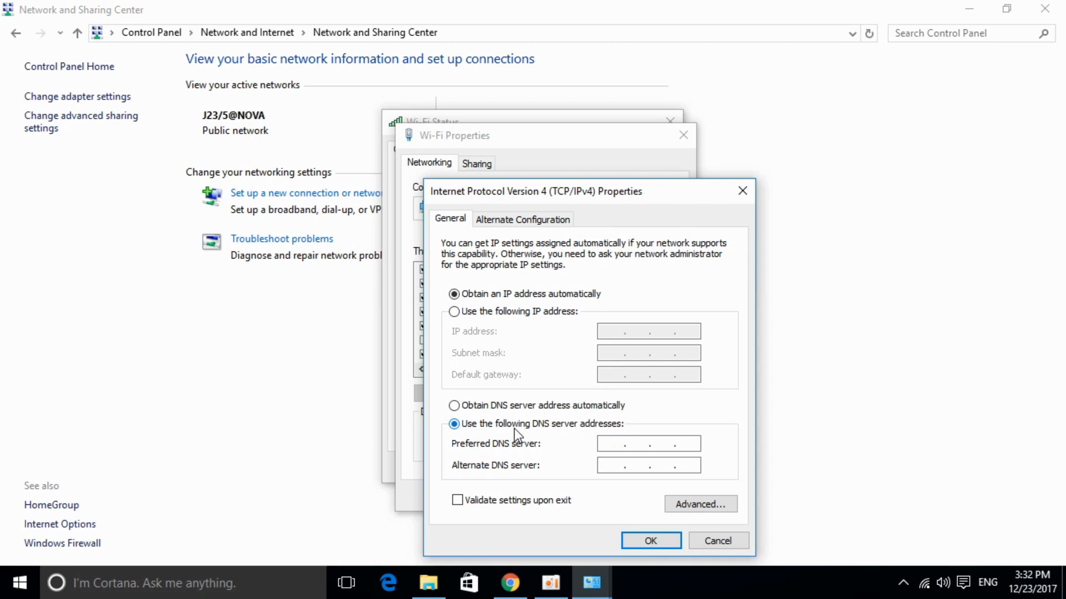
{"action": "left_click", "coordinate": [645, 443]}
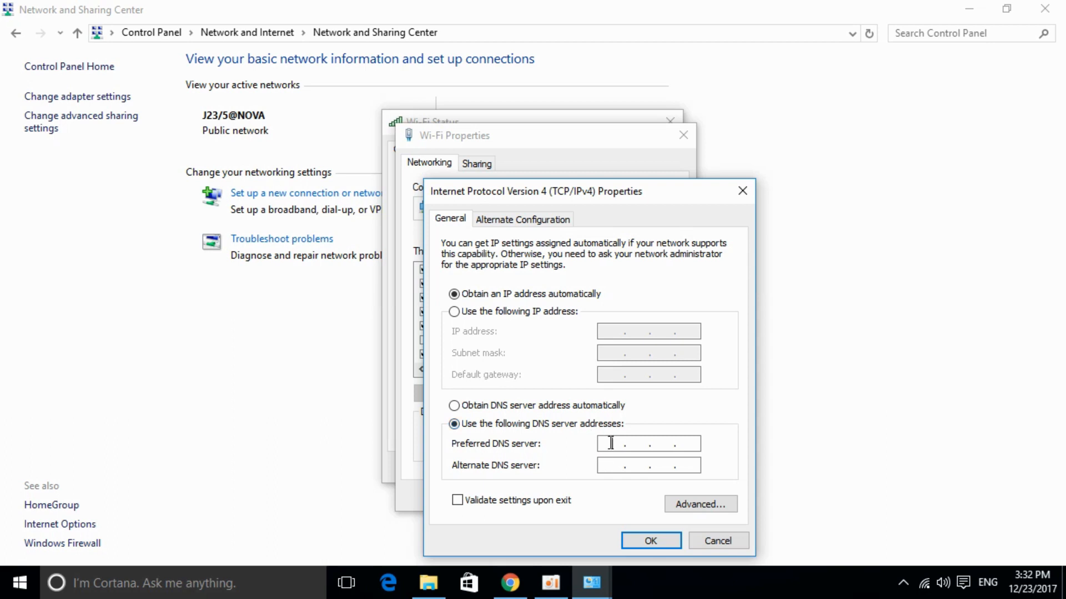
{"action": "type", "text": "2 . . ."}
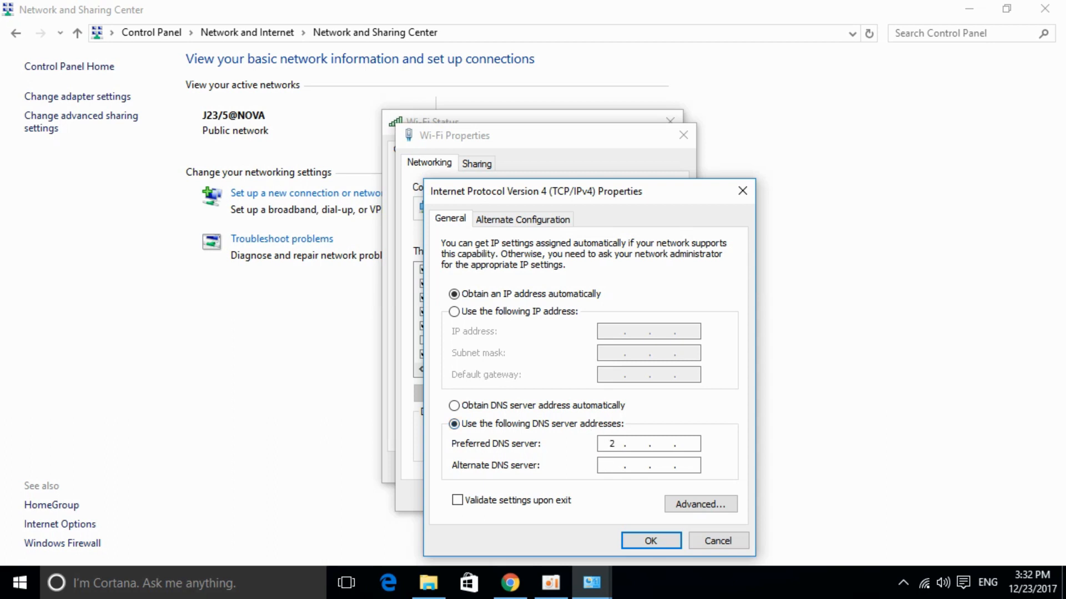
{"action": "type", "text": "8"}
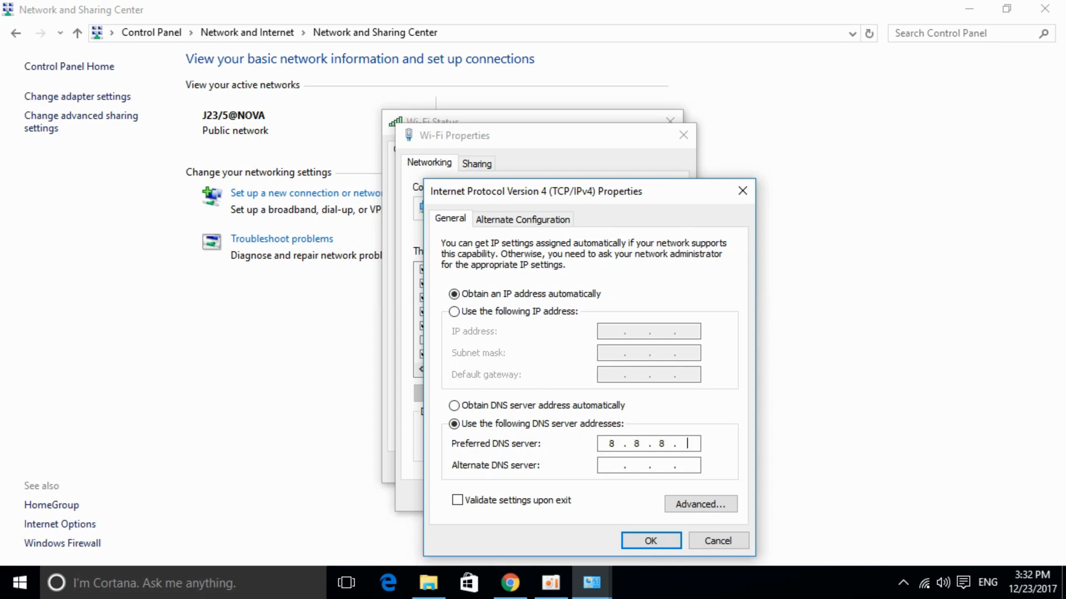
{"action": "type", "text": "8"}
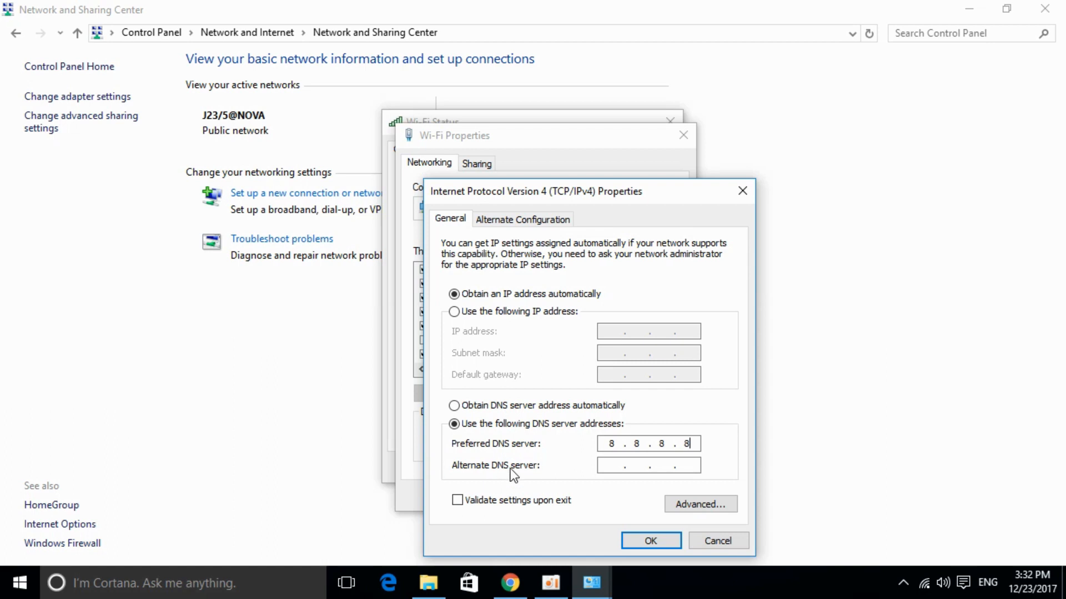
{"action": "left_click", "coordinate": [645, 465]}
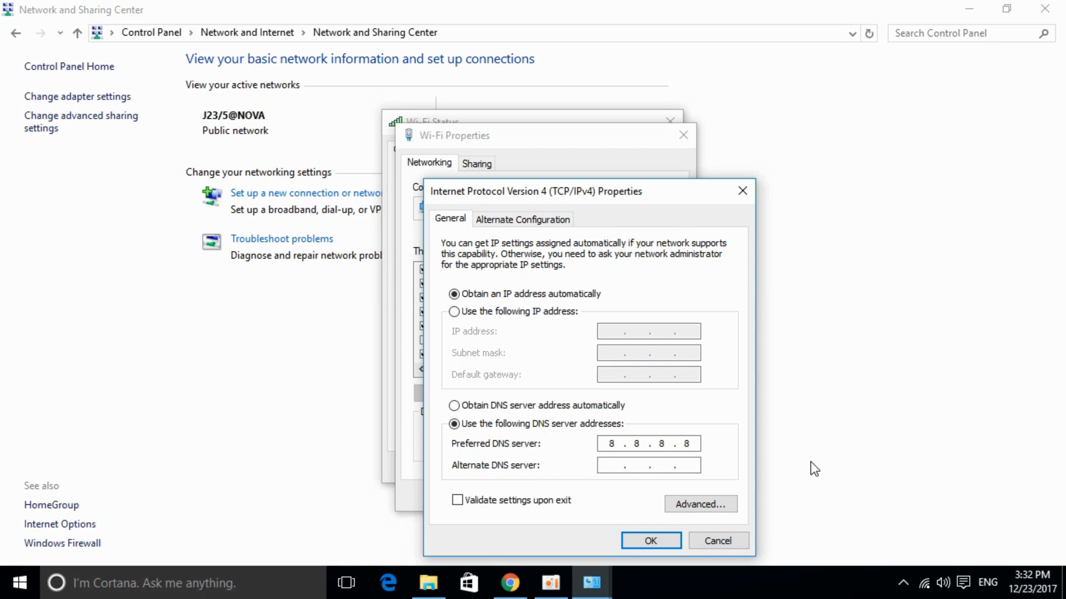
{"action": "type", "text": "8.8.4.4"}
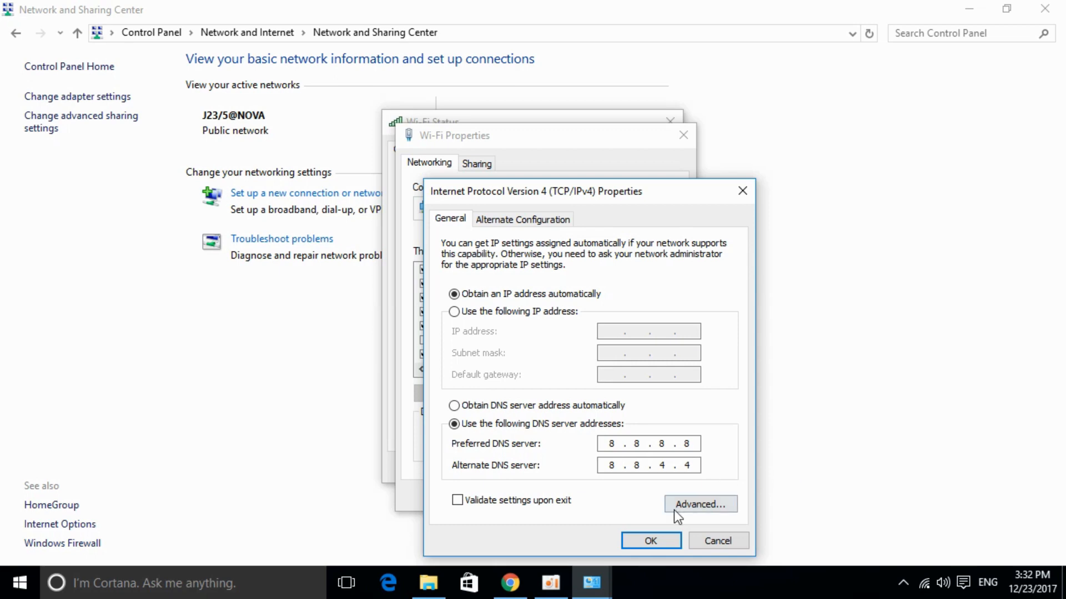
{"action": "left_click", "coordinate": [649, 540]}
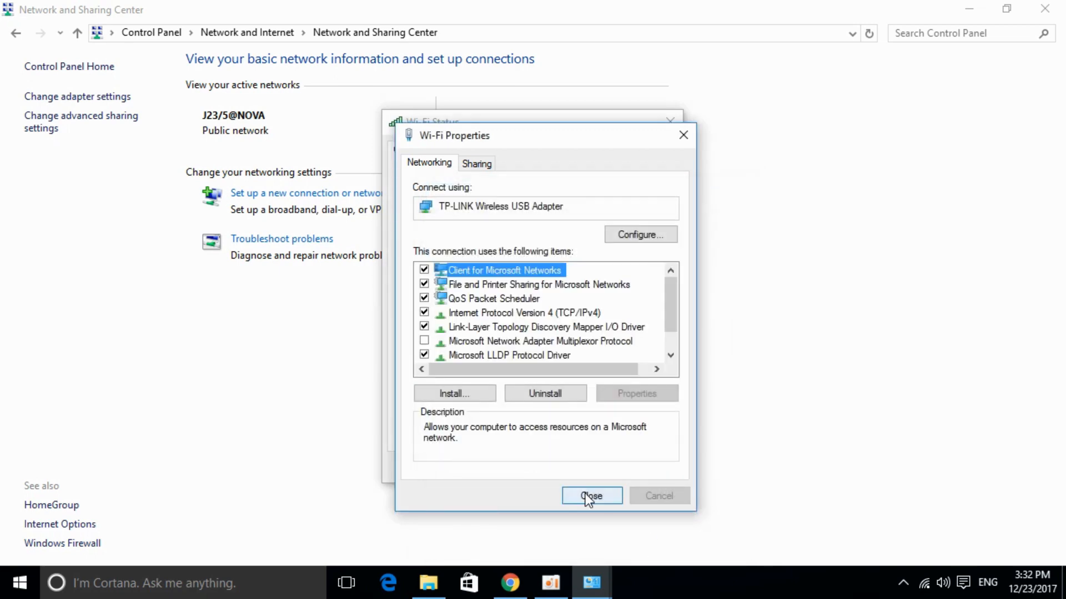
{"action": "left_click", "coordinate": [591, 495]}
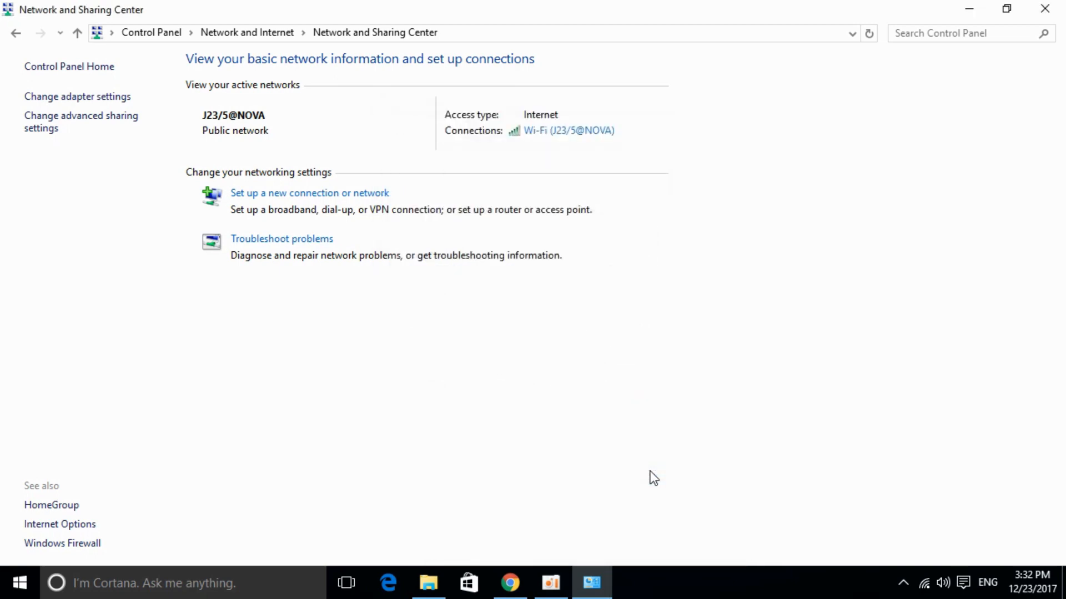